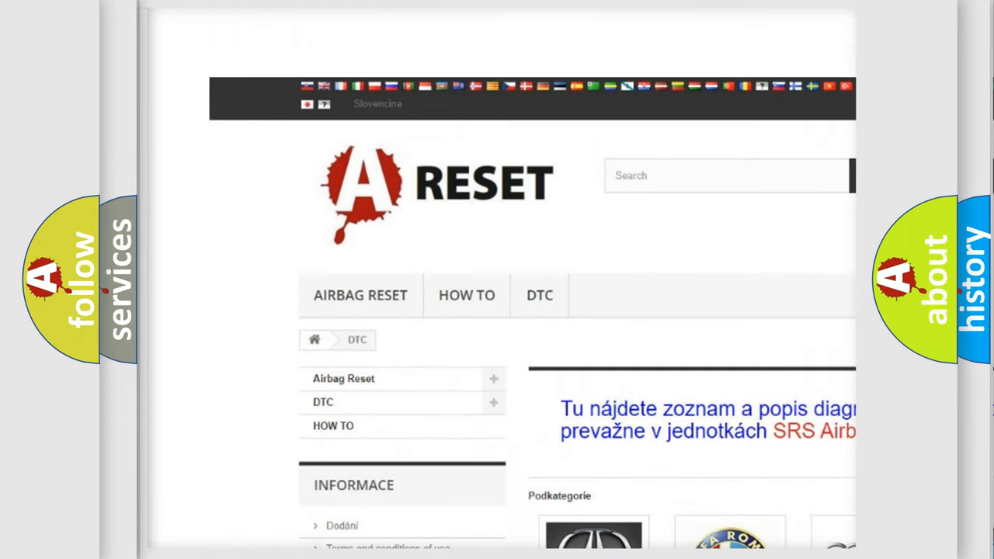
# Step: Open the JEEP DTC tile from the brand overview and browse the Jeep code subcategories
pyautogui.scroll(-3)
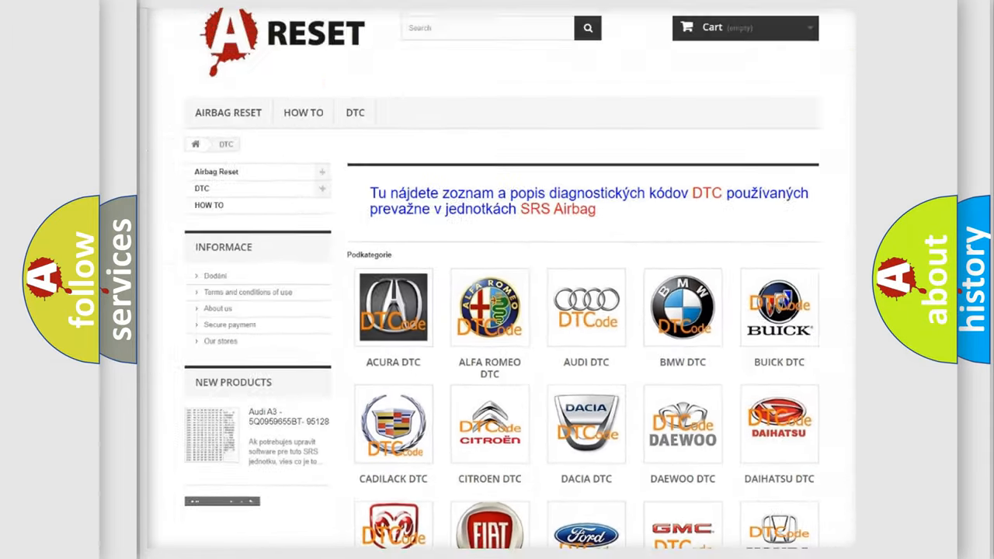
pyautogui.scroll(-3)
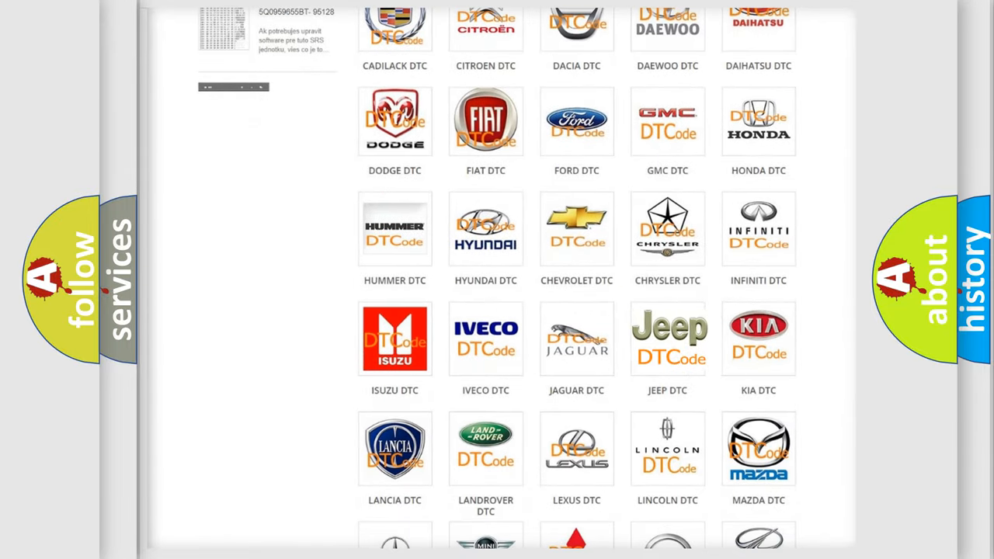
pyautogui.click(667, 338)
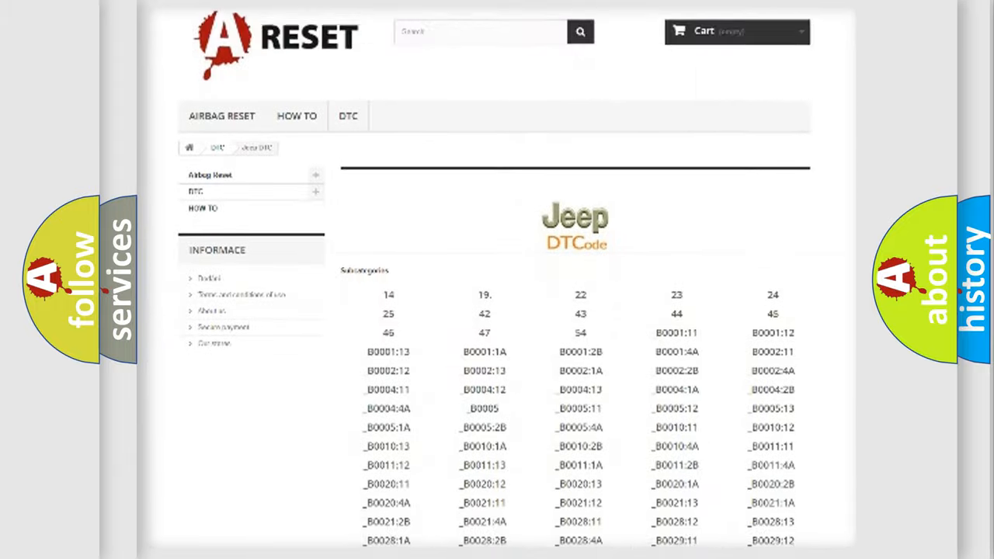
pyautogui.scroll(-3)
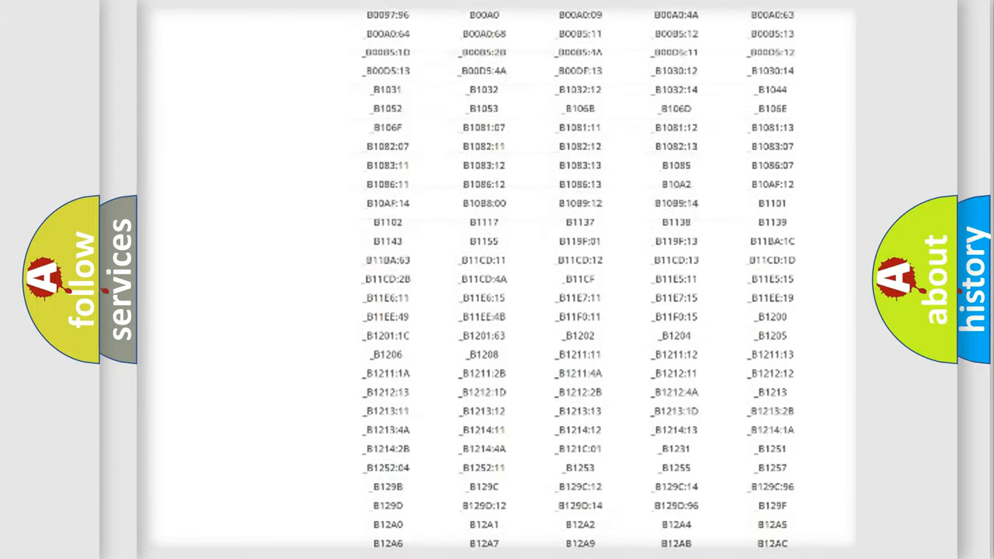
pyautogui.scroll(3)
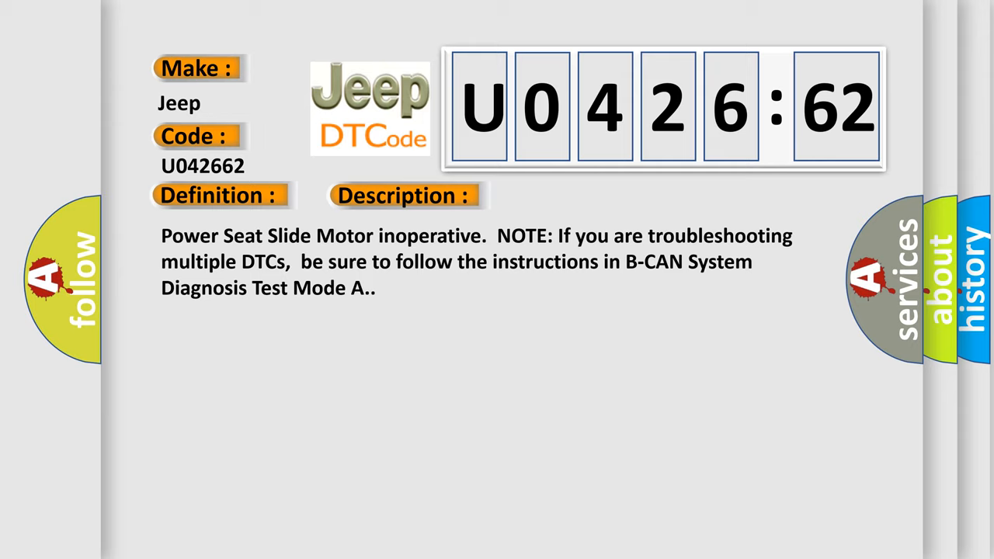
# Step: Reveal the Cause section for Jeep code U042662 (Power Seat Slide Motor inoperative)
pyautogui.click(569, 196)
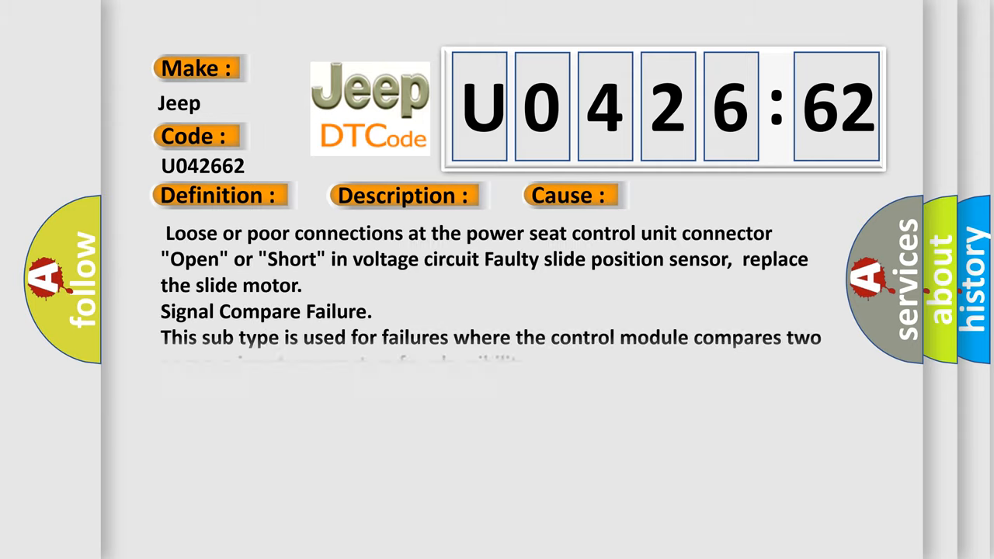